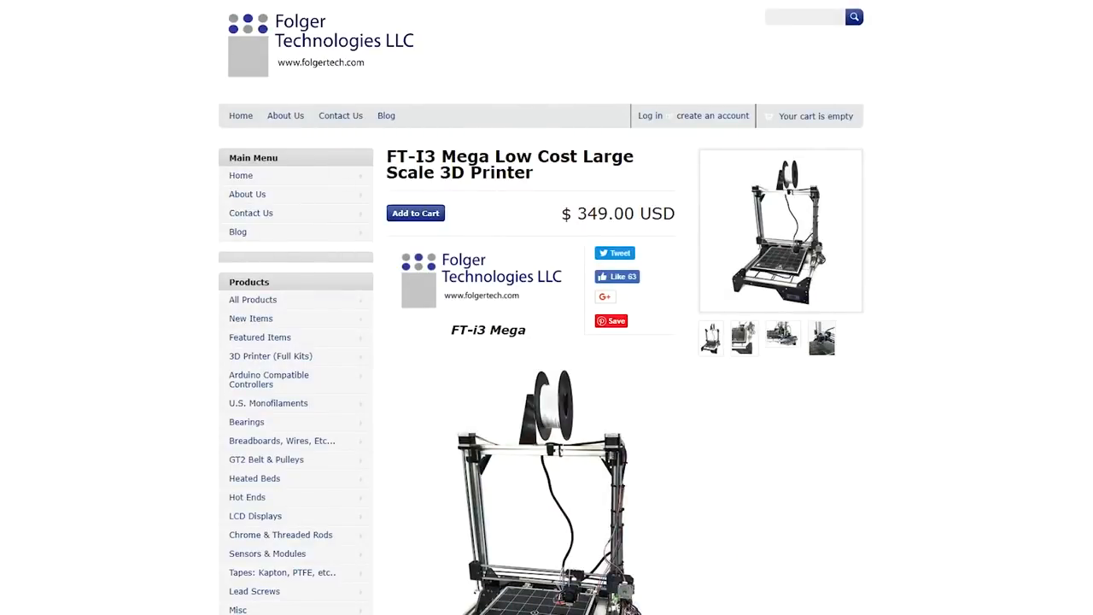
{"action": "scroll", "scroll_direction": "down", "scroll_amount": 3}
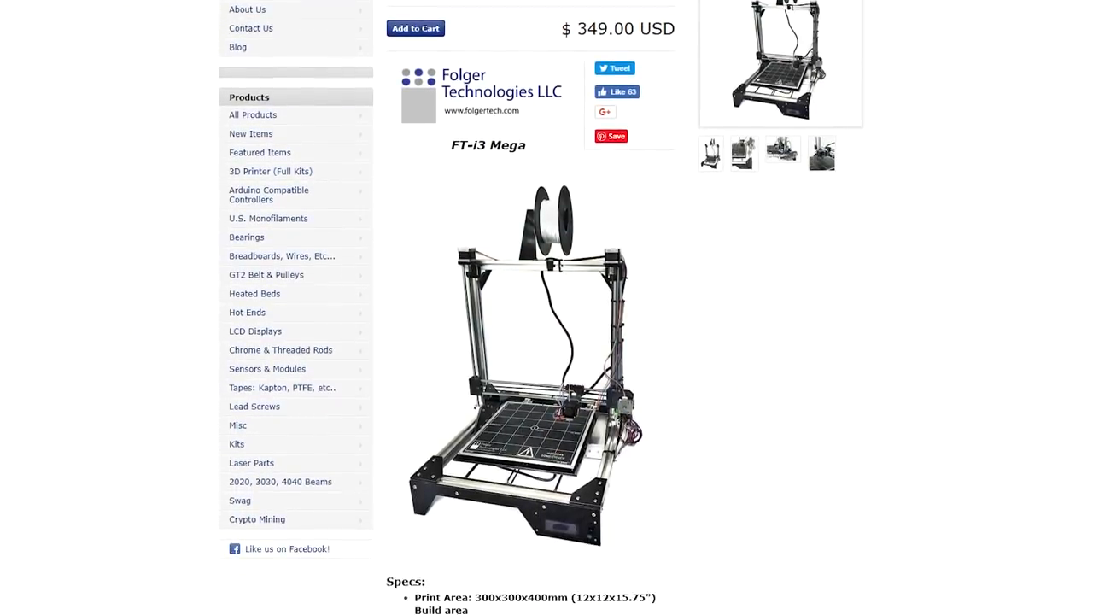
{"action": "scroll", "scroll_direction": "down", "scroll_amount": 3}
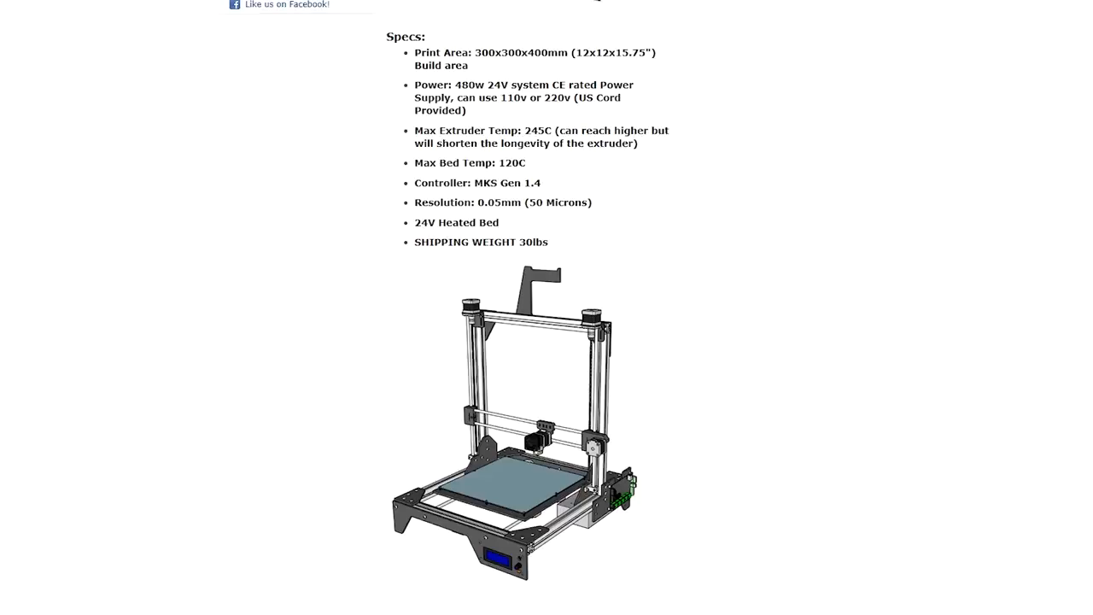
{"action": "scroll", "scroll_direction": "down", "scroll_amount": 3}
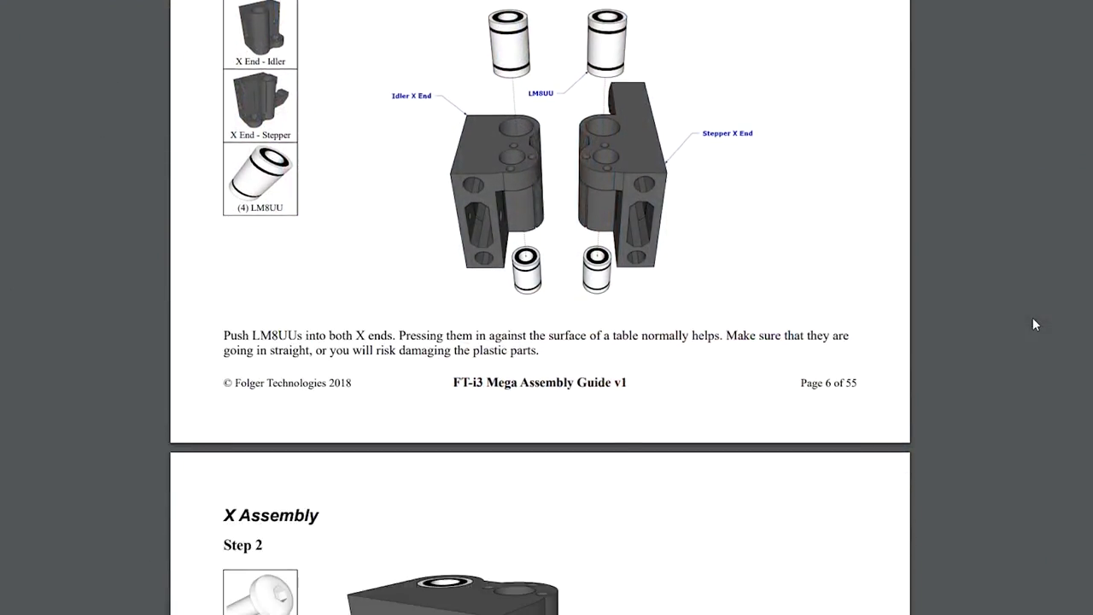
{"action": "scroll", "scroll_direction": "down", "scroll_amount": 3}
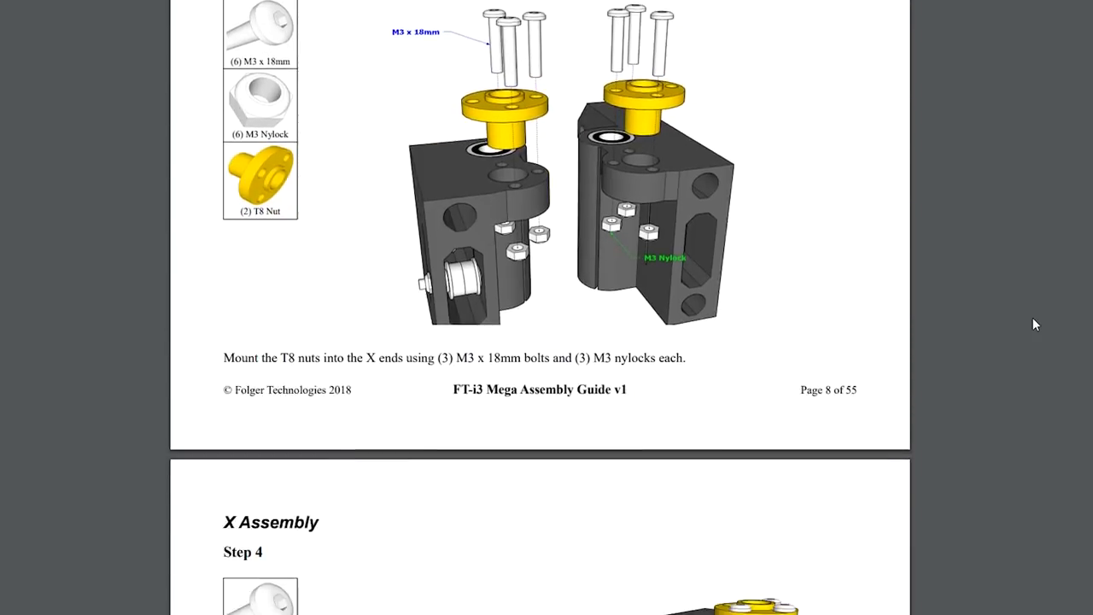